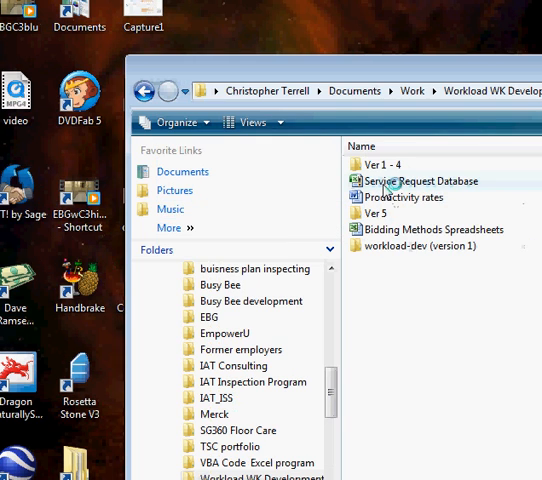
# Open the Service Request Database workbook and dismiss the Norton antivirus error.
pyautogui.doubleClick(420, 180)
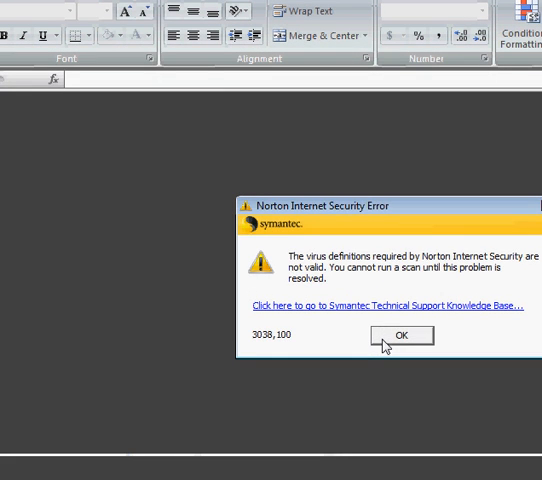
pyautogui.click(400, 336)
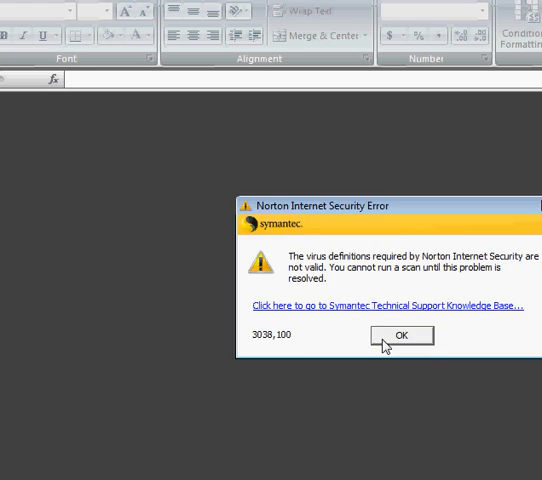
pyautogui.click(400, 336)
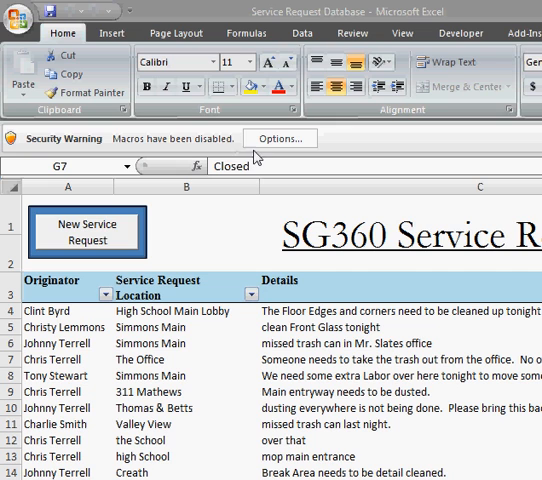
pyautogui.moveTo(280, 138)
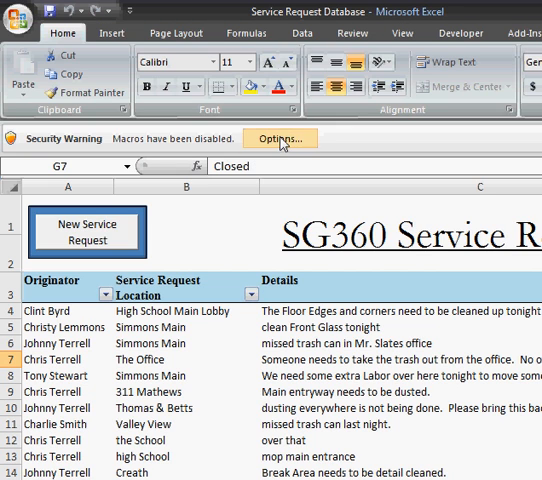
# Bring up the Security Warning options for the workbook's disabled macros.
pyautogui.click(280, 138)
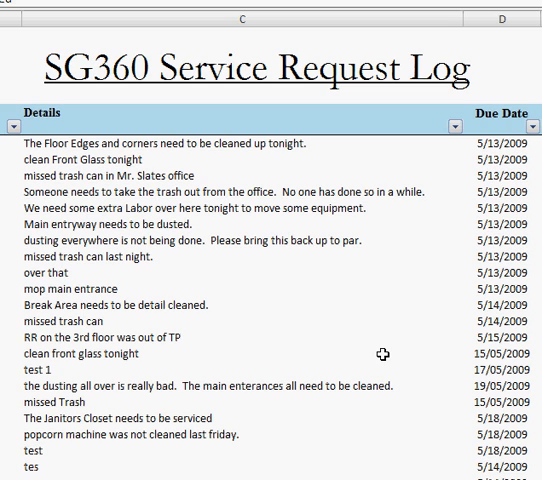
pyautogui.moveTo(200, 250)
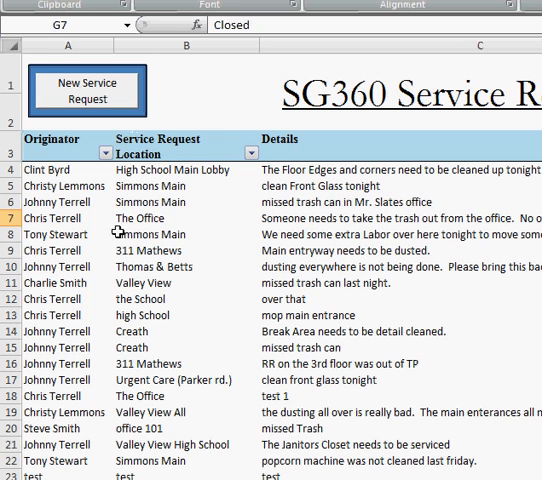
pyautogui.moveTo(200, 232)
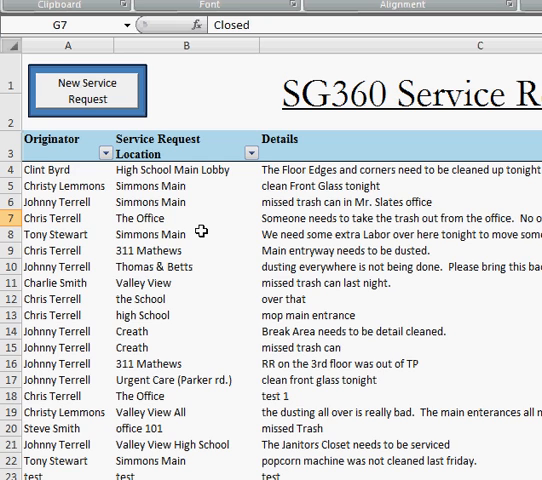
pyautogui.moveTo(372, 218)
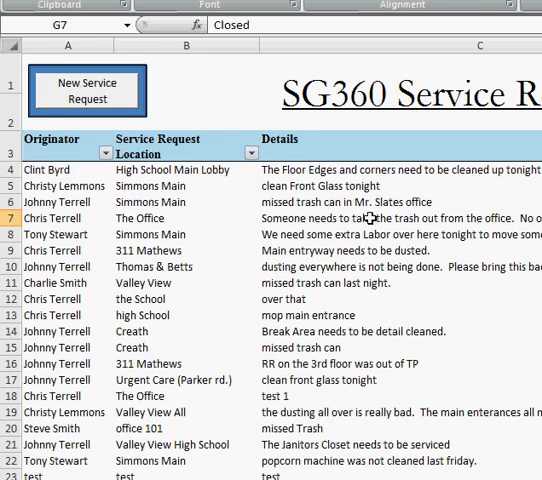
pyautogui.hscroll(3)
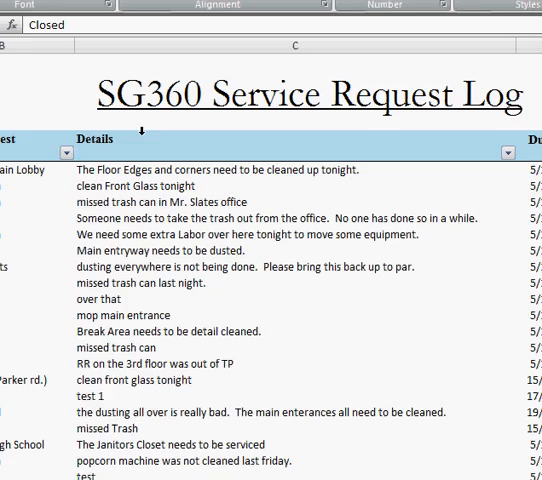
pyautogui.hscroll(-3)
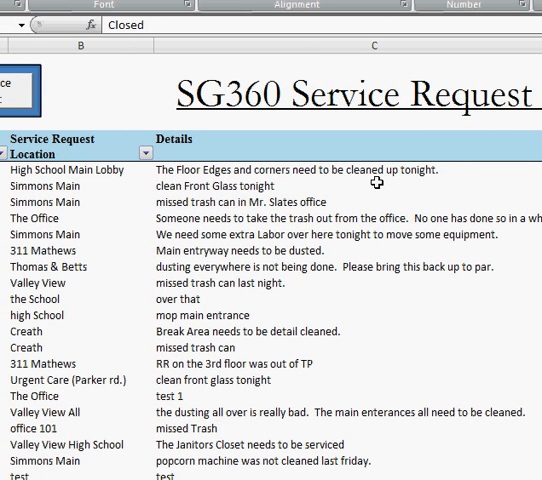
pyautogui.hscroll(3)
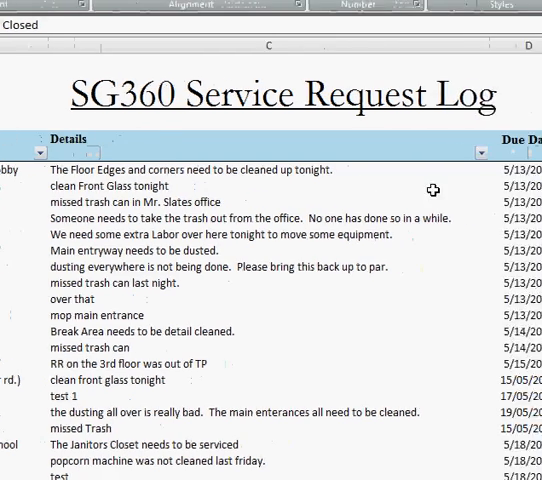
pyautogui.hscroll(3)
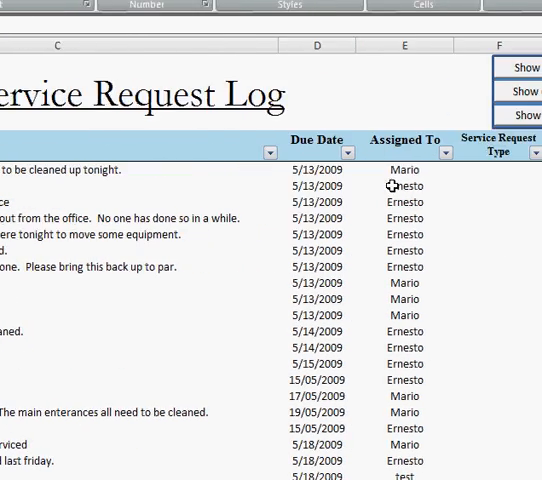
pyautogui.hscroll(3)
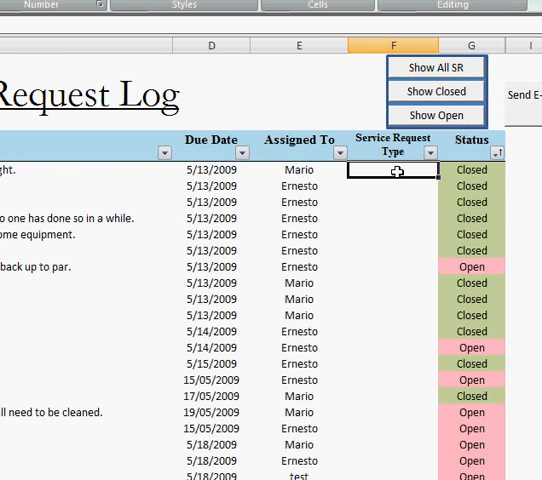
pyautogui.write('complaint')
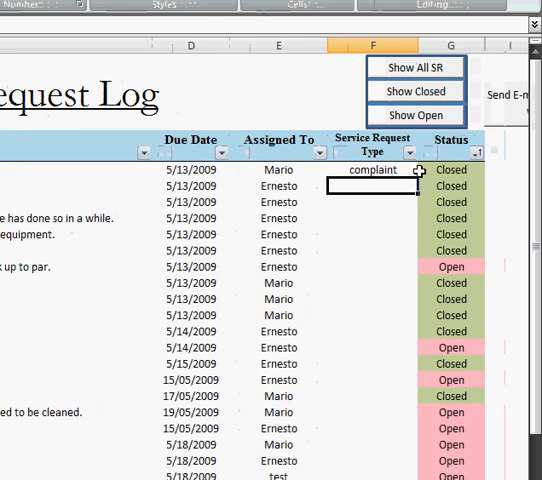
pyautogui.click(450, 168)
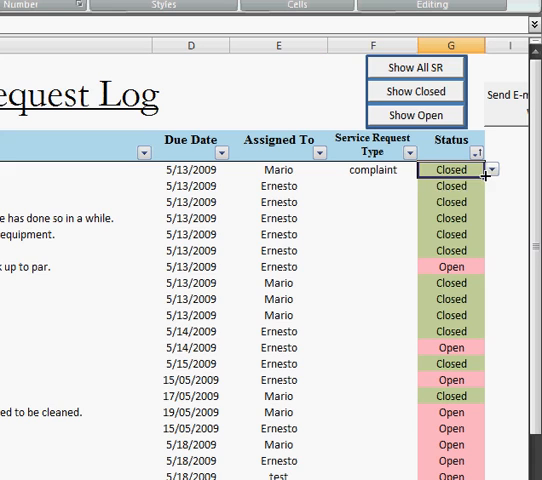
pyautogui.click(488, 168)
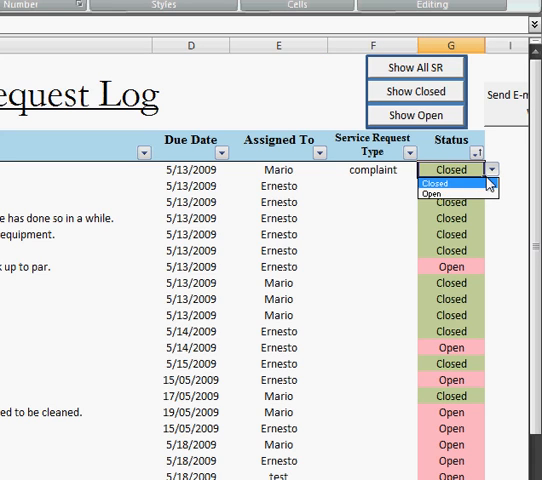
pyautogui.click(452, 168)
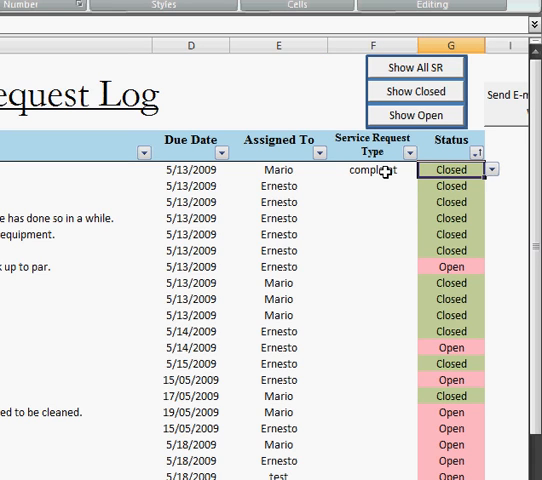
pyautogui.click(384, 170)
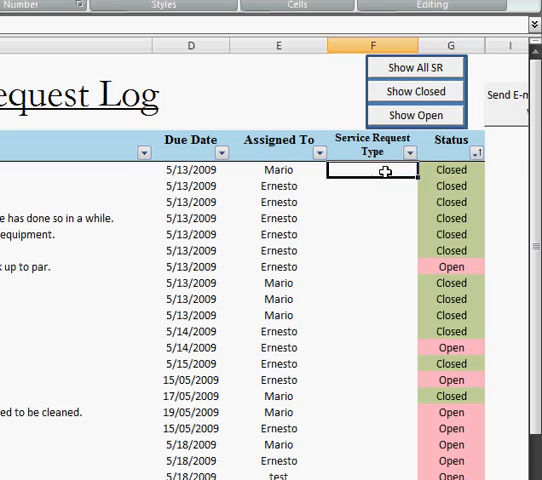
pyautogui.hscroll(-3)
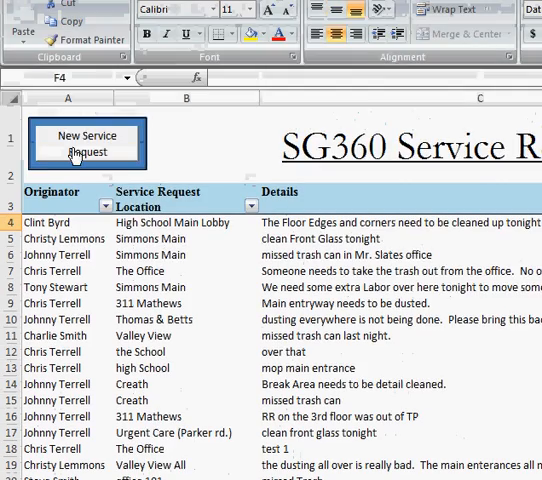
pyautogui.click(84, 144)
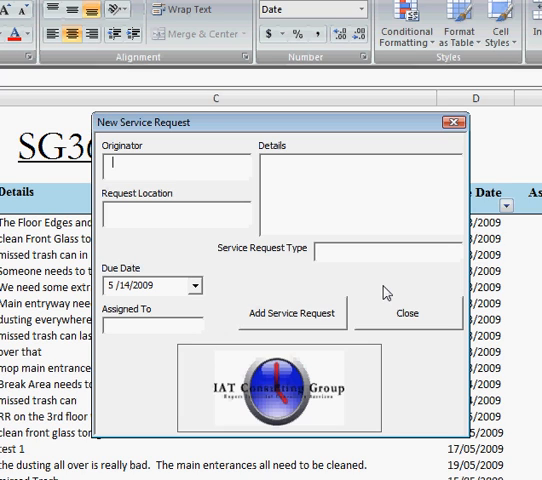
pyautogui.write('Chris Terrel')
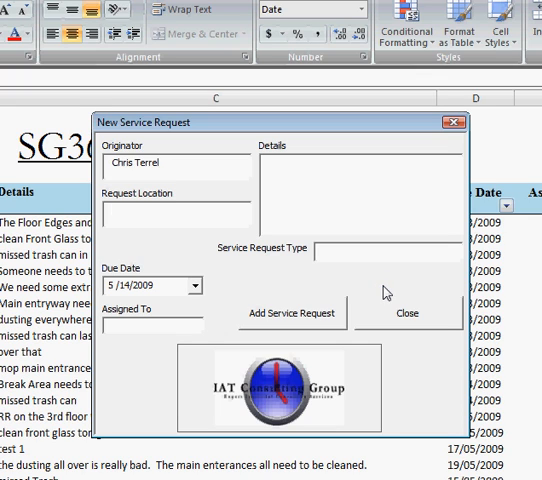
pyautogui.write('Jonesboro High')
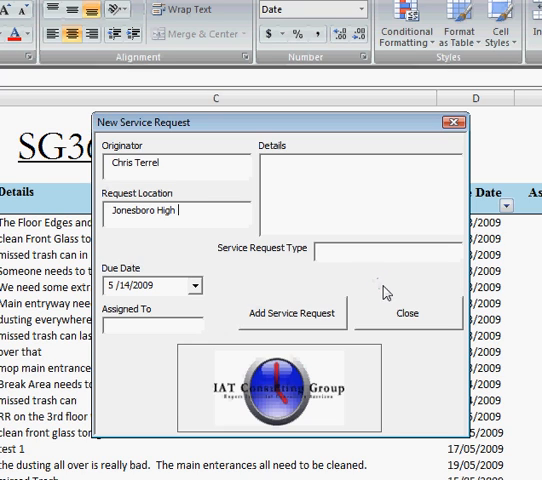
pyautogui.write('School')
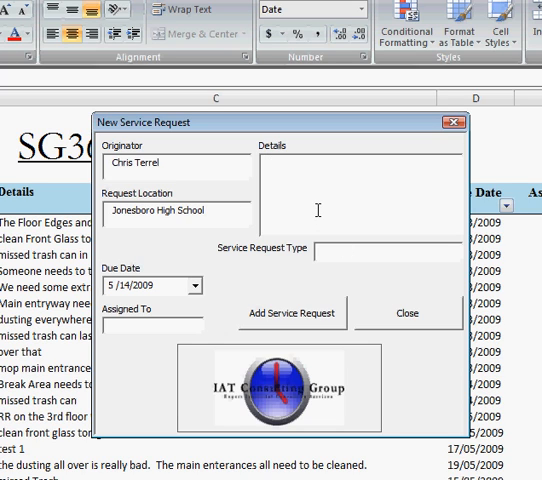
# Enter details asking for blind dusting this weekend with a separate invoice submitted.
pyautogui.write('PLea')
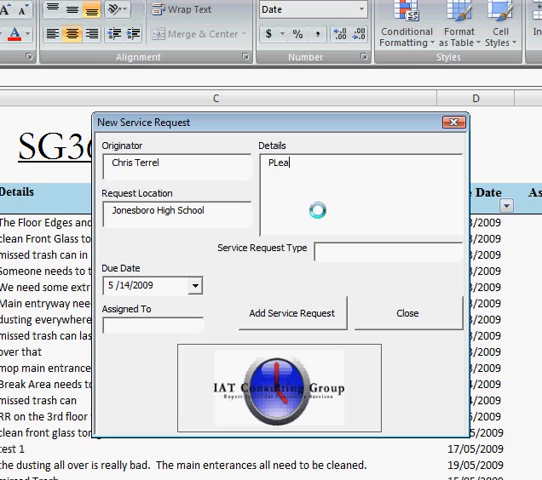
pyautogui.write('se dust the blinds')
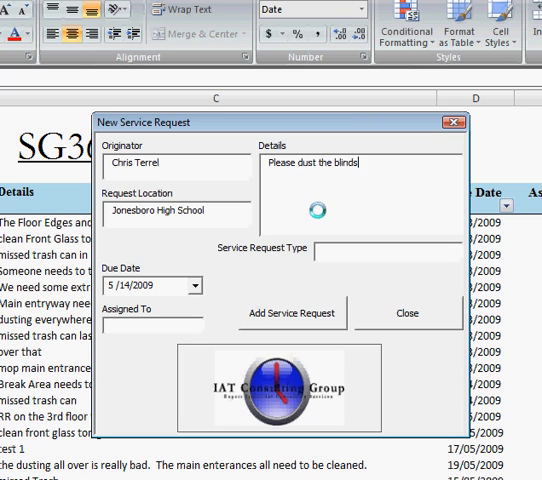
pyautogui.write('this weeken')
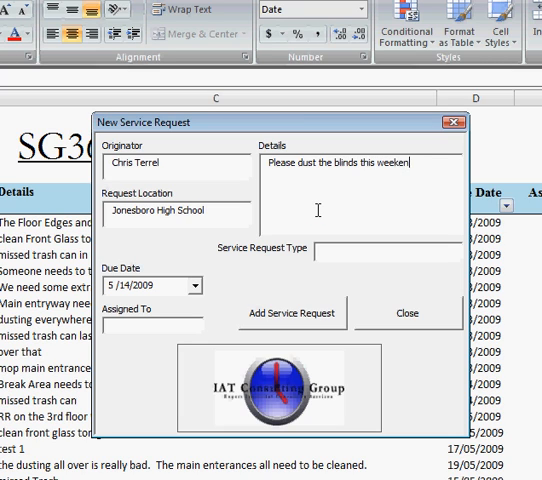
pyautogui.write('d. Th')
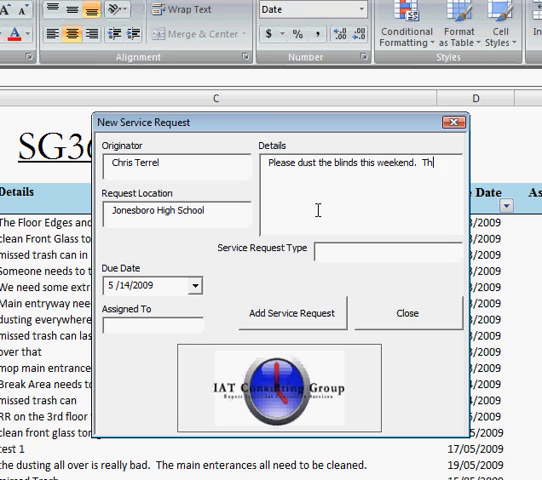
pyautogui.write('They need i')
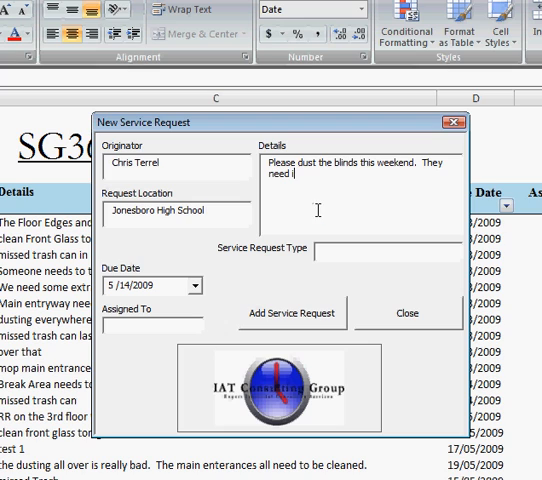
pyautogui.write('really abdly')
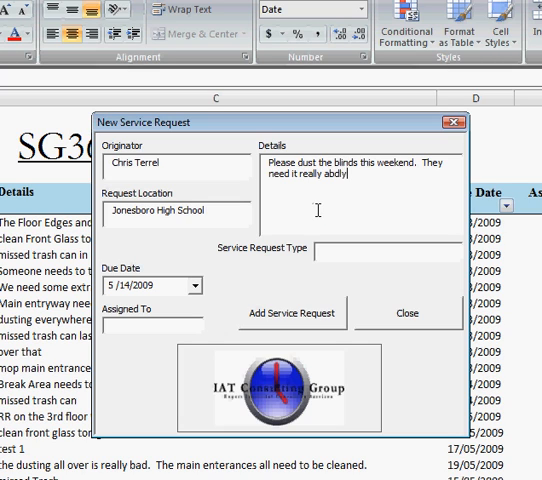
pyautogui.write('badly,')
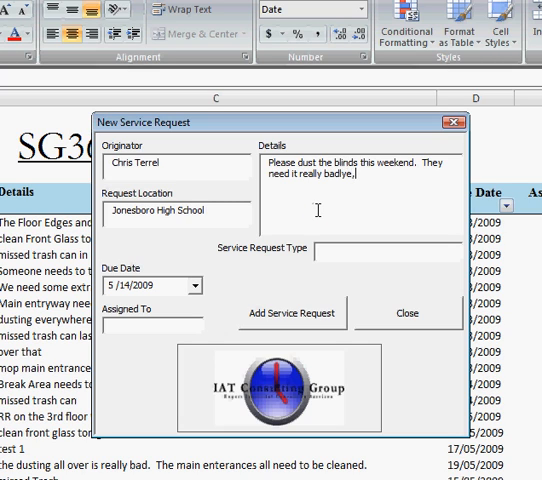
pyautogui.write('PLease')
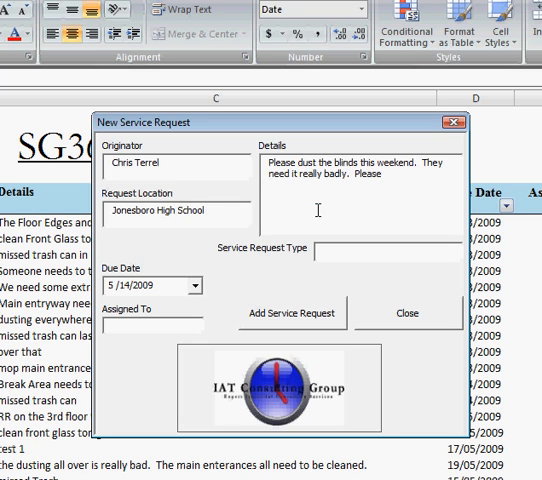
pyautogui.write('submit')
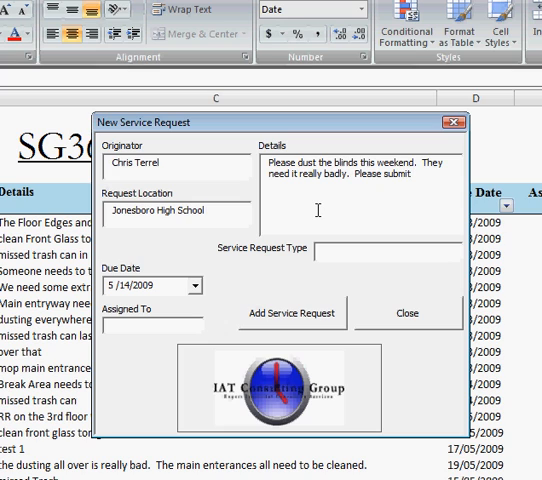
pyautogui.write('separt invoiceing for this.')
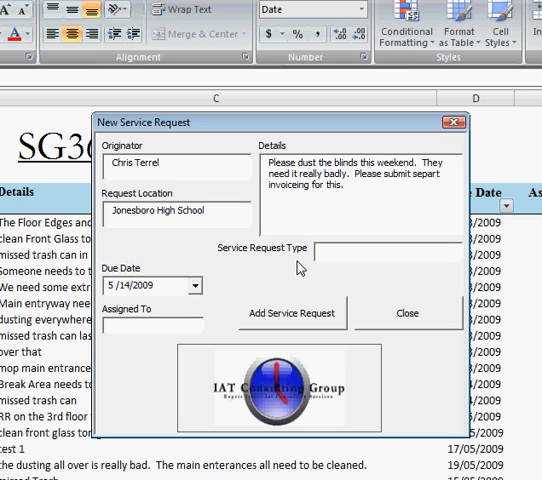
pyautogui.moveTo(304, 246)
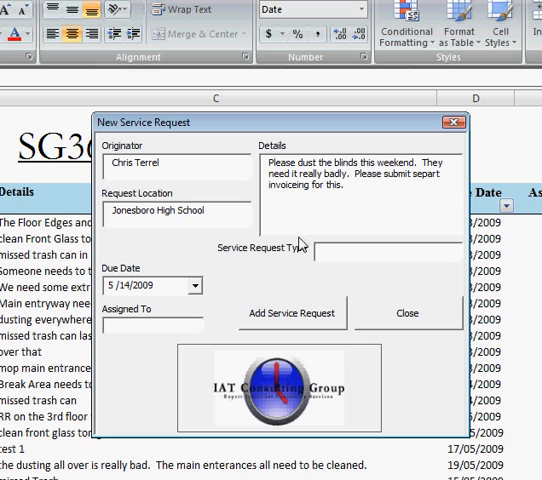
pyautogui.moveTo(362, 204)
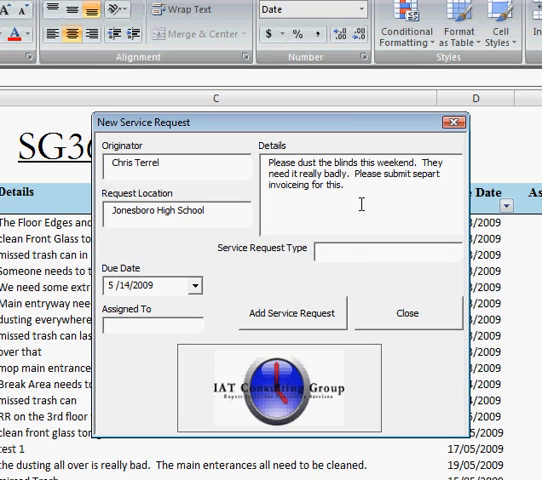
# Set the Service Request Type to Work Ticket.
pyautogui.write('Wor')
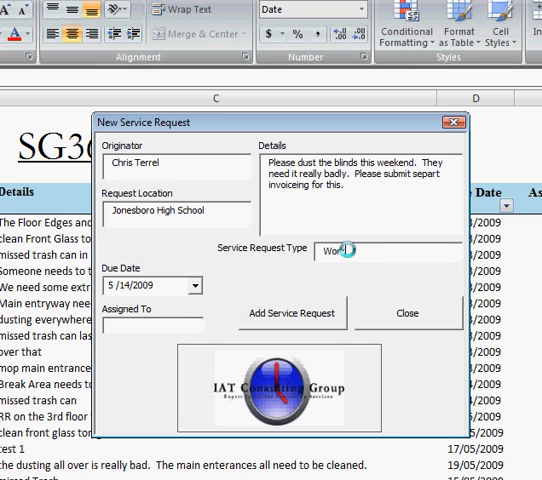
pyautogui.write('Work Ticket')
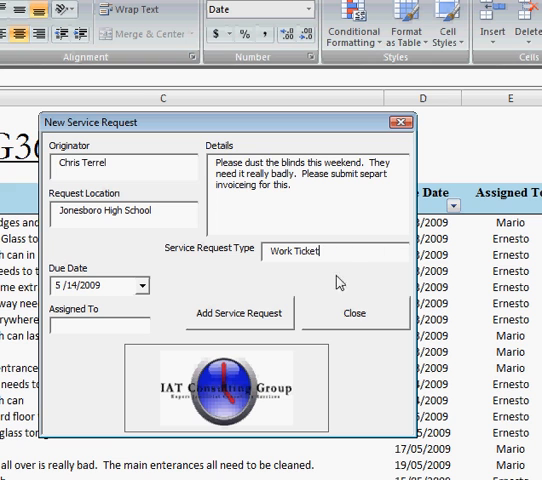
pyautogui.click(132, 286)
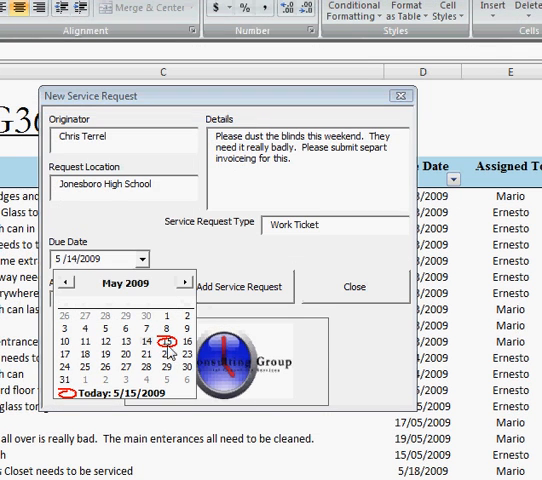
pyautogui.click(168, 352)
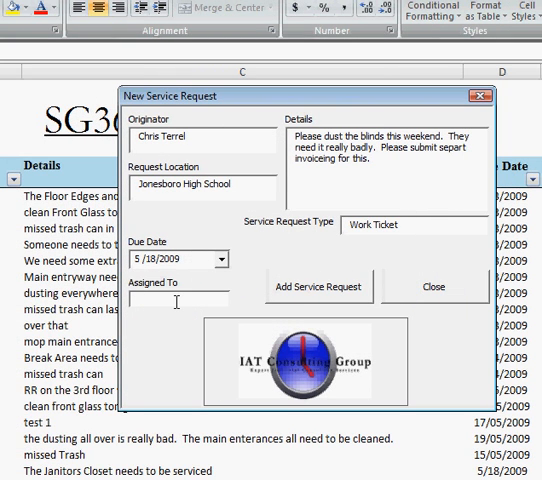
pyautogui.write('Jose S')
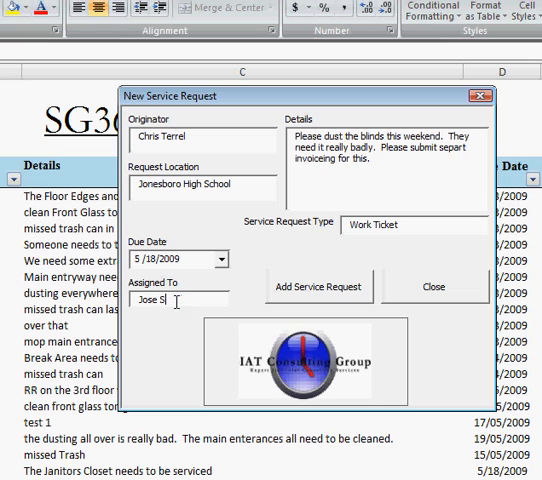
pyautogui.write('mith')
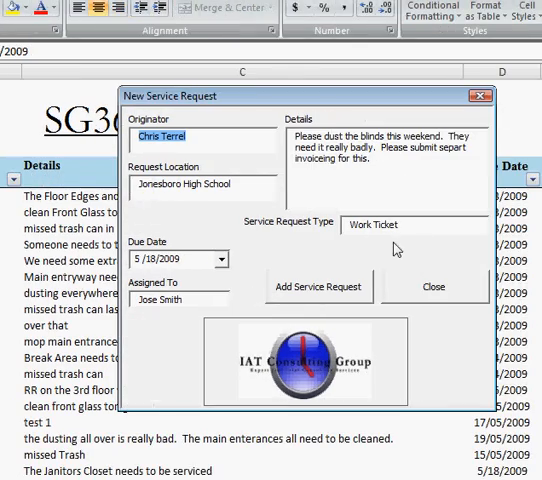
pyautogui.click(434, 288)
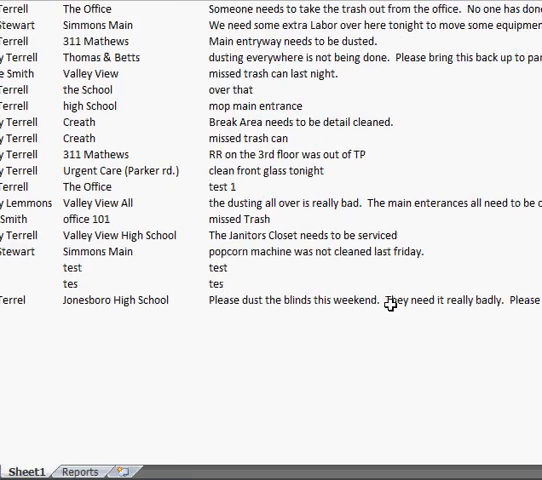
pyautogui.hscroll(3)
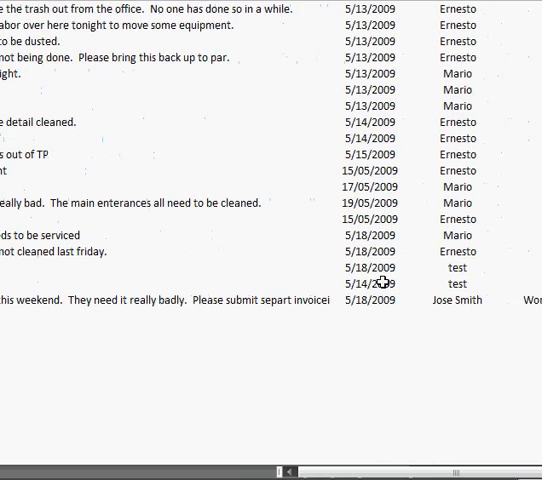
pyautogui.scroll(3)
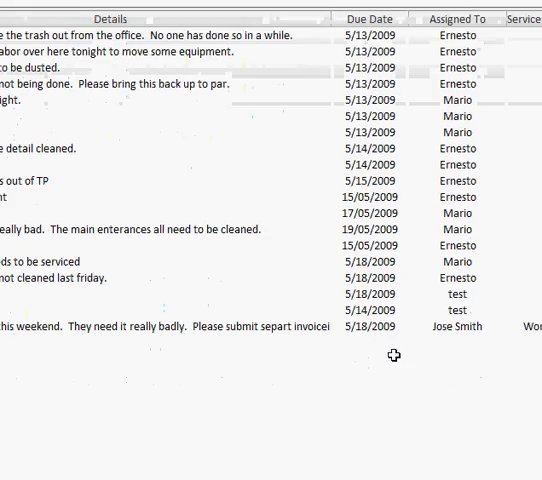
pyautogui.moveTo(364, 330)
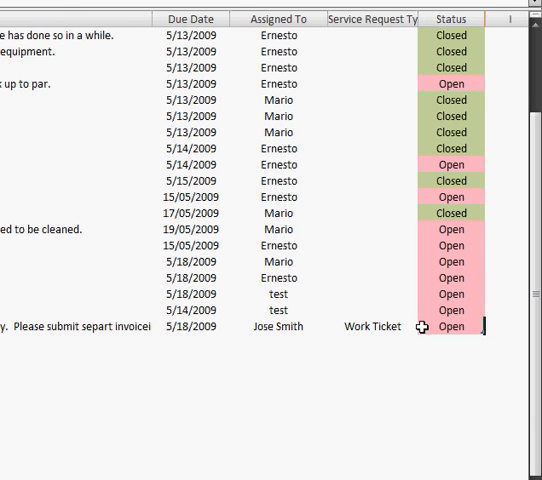
pyautogui.moveTo(428, 328)
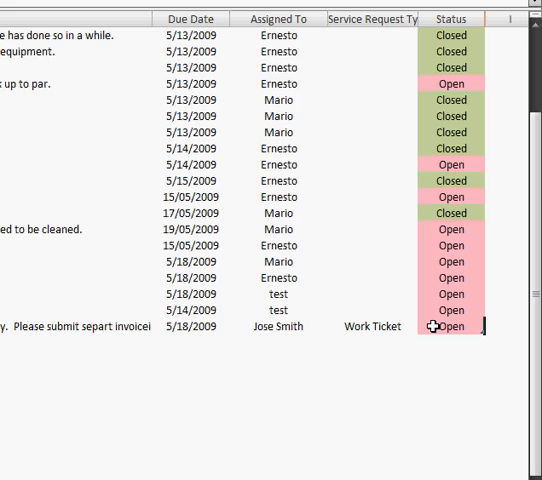
pyautogui.moveTo(404, 336)
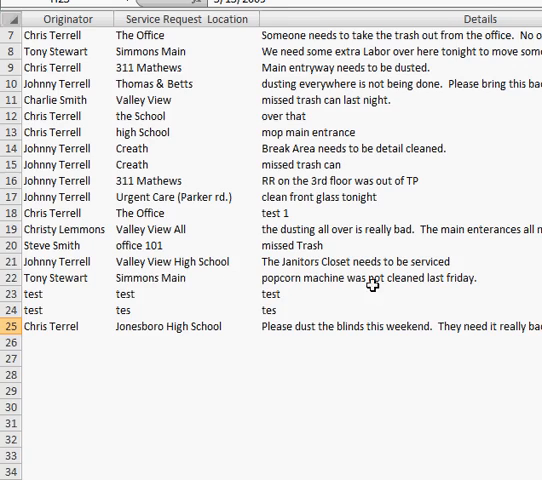
# Change the popcorn machine request's Status from Open to Closed.
pyautogui.hscroll(3)
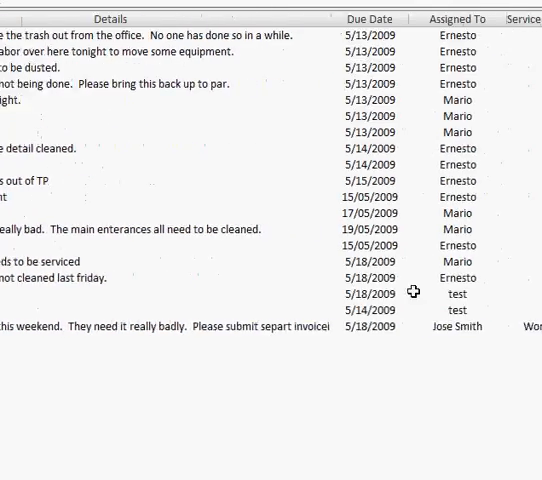
pyautogui.click(492, 276)
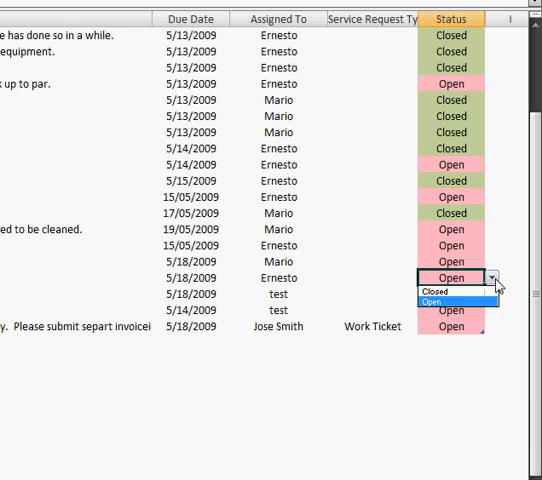
pyautogui.click(432, 290)
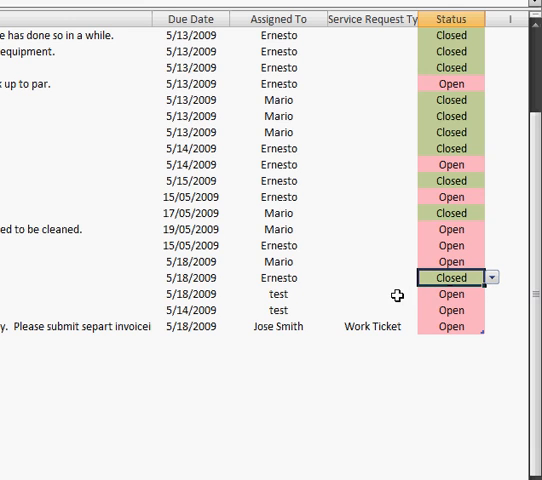
pyautogui.moveTo(380, 324)
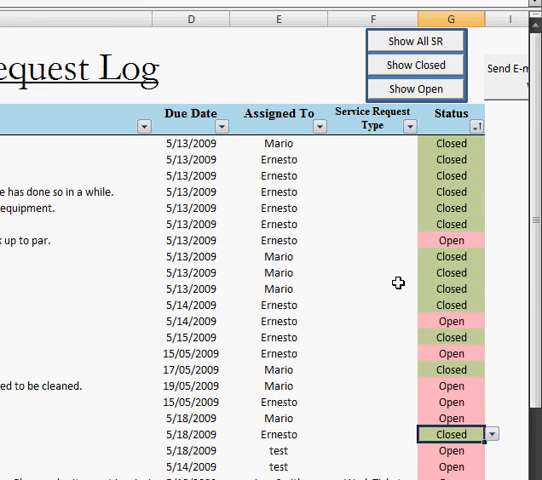
pyautogui.moveTo(396, 136)
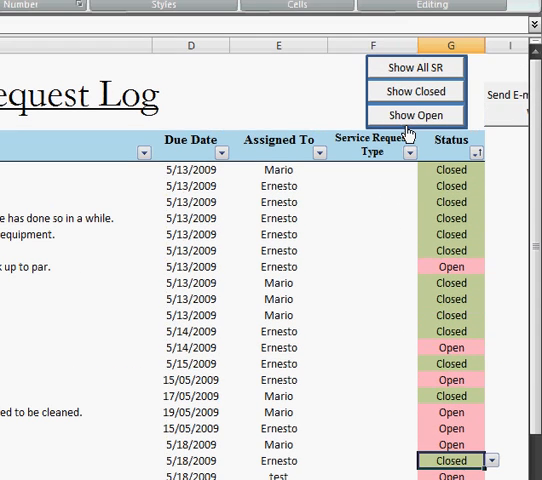
# Show only Open requests, then switch to showing only Closed requests.
pyautogui.click(416, 114)
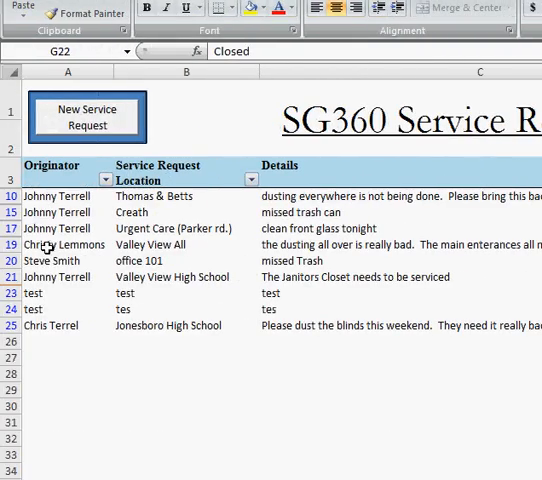
pyautogui.hscroll(3)
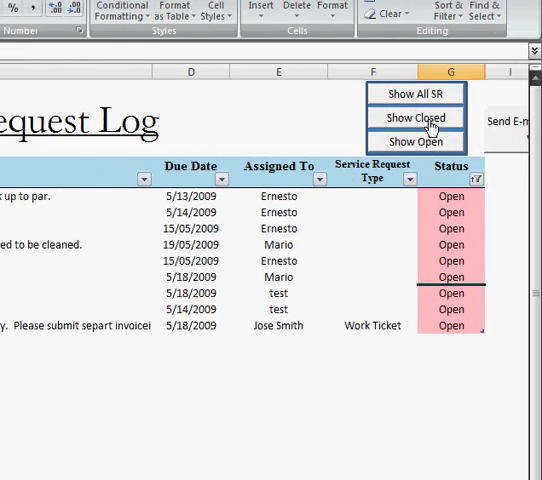
pyautogui.click(412, 116)
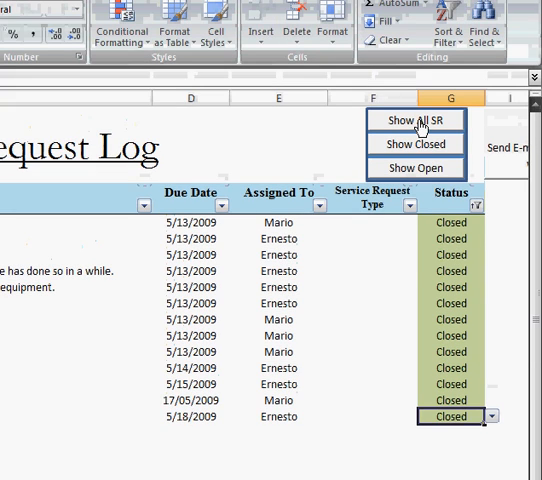